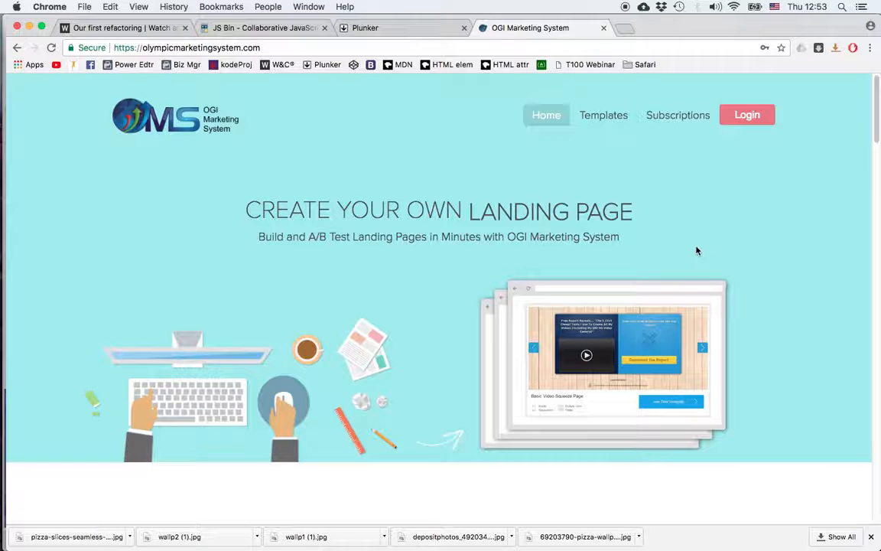
mouse_move(747, 115)
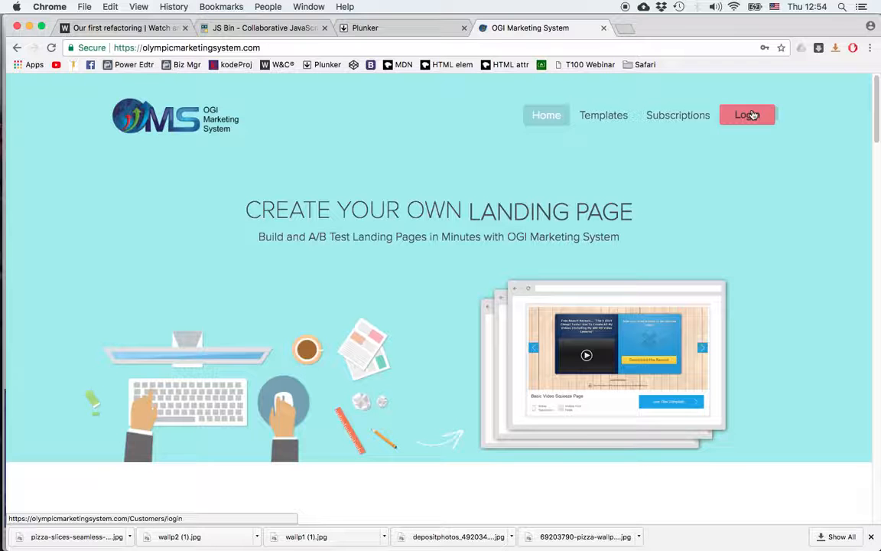
mouse_move(761, 179)
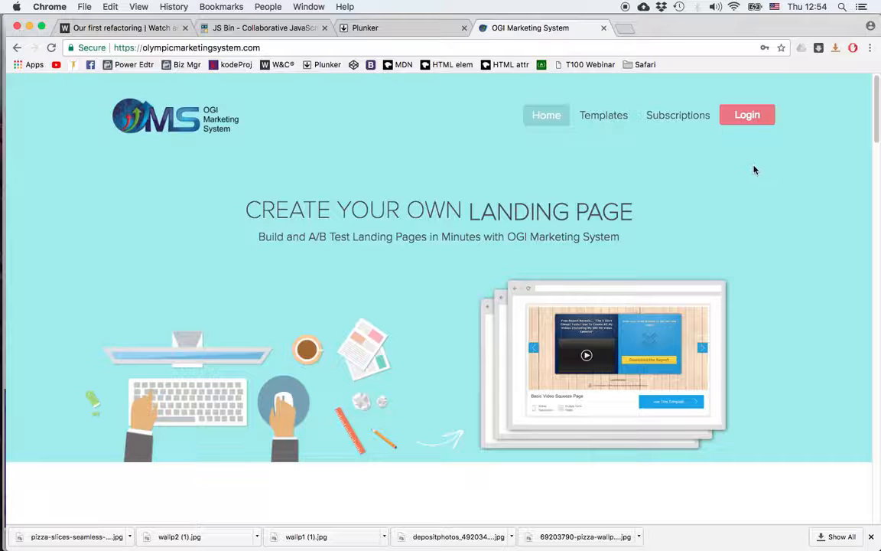
Log in to the account and go to My Tools > Rotator.
click(747, 114)
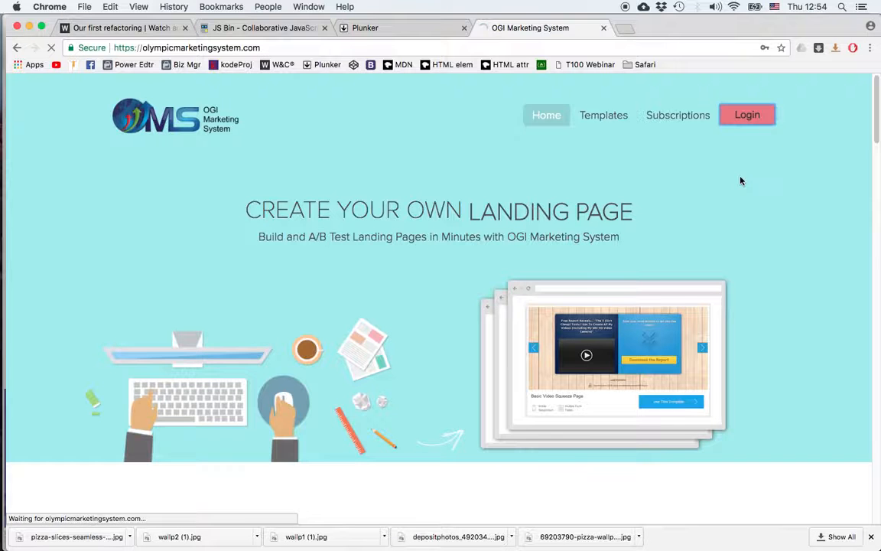
click(747, 115)
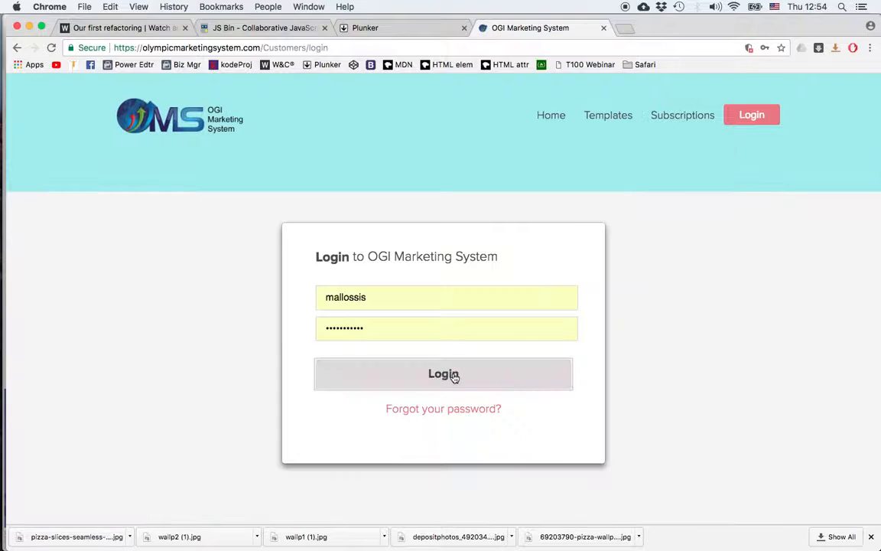
click(443, 373)
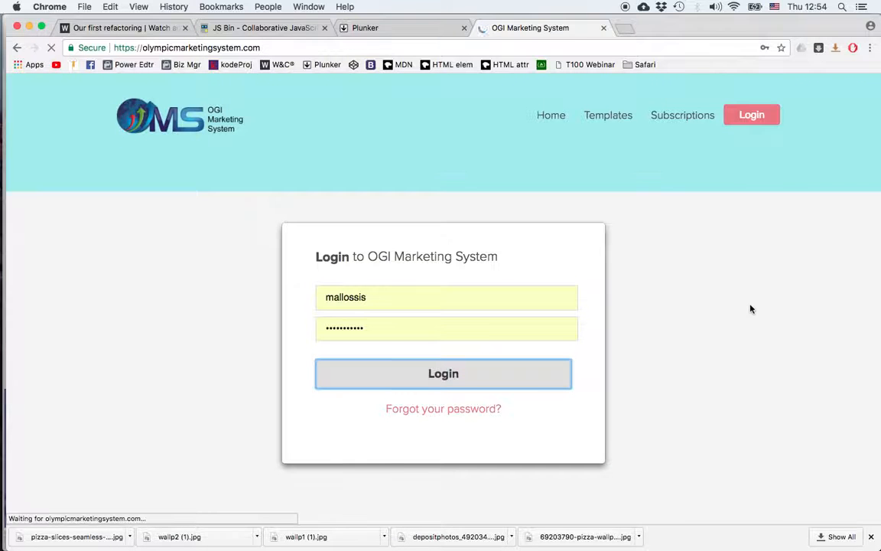
click(443, 373)
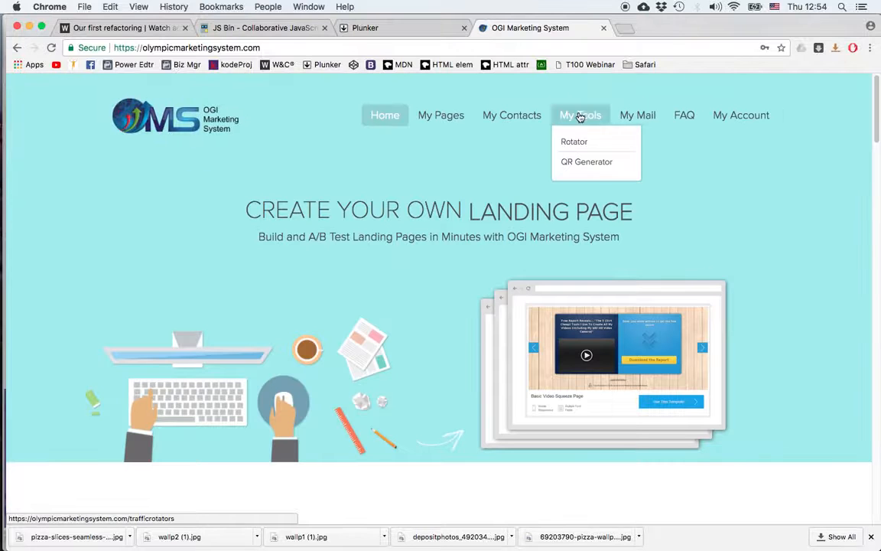
click(574, 142)
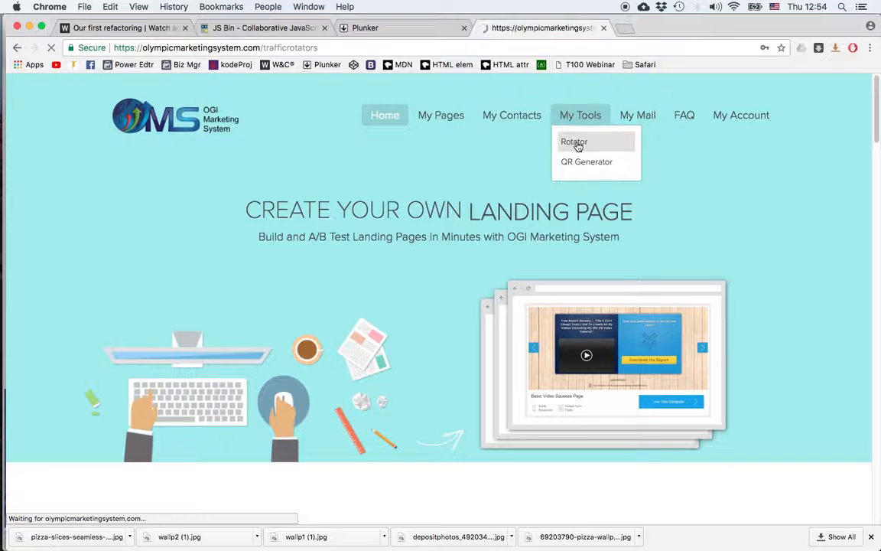
click(573, 141)
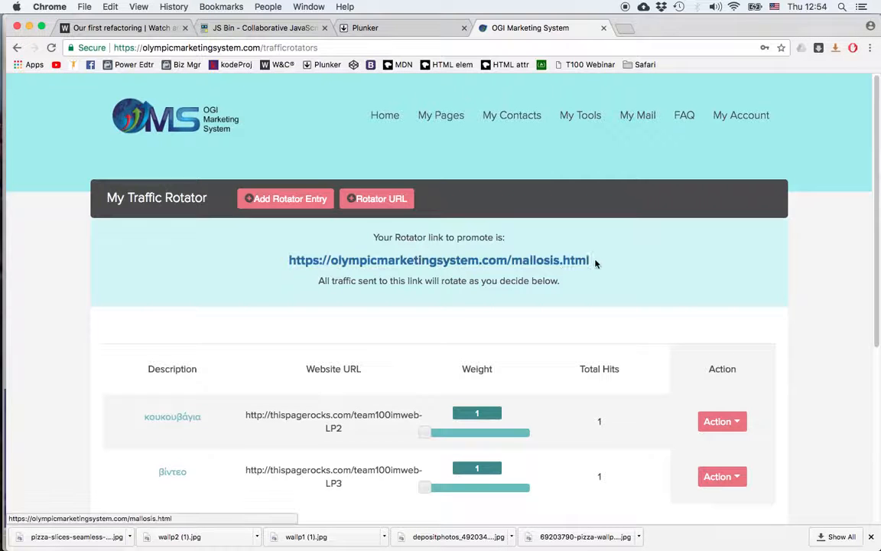
mouse_move(380, 231)
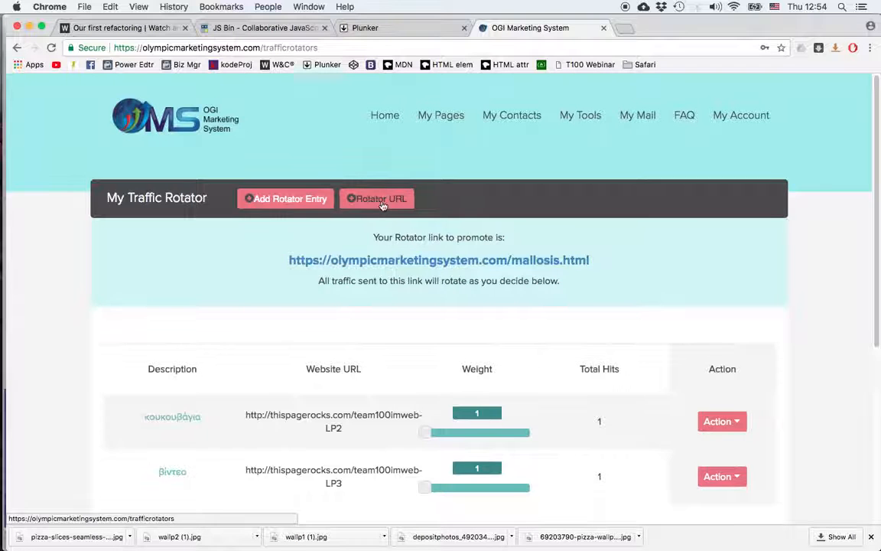
Change the rotator URL name to mytest, save, and acknowledge the confirmation alert.
click(377, 198)
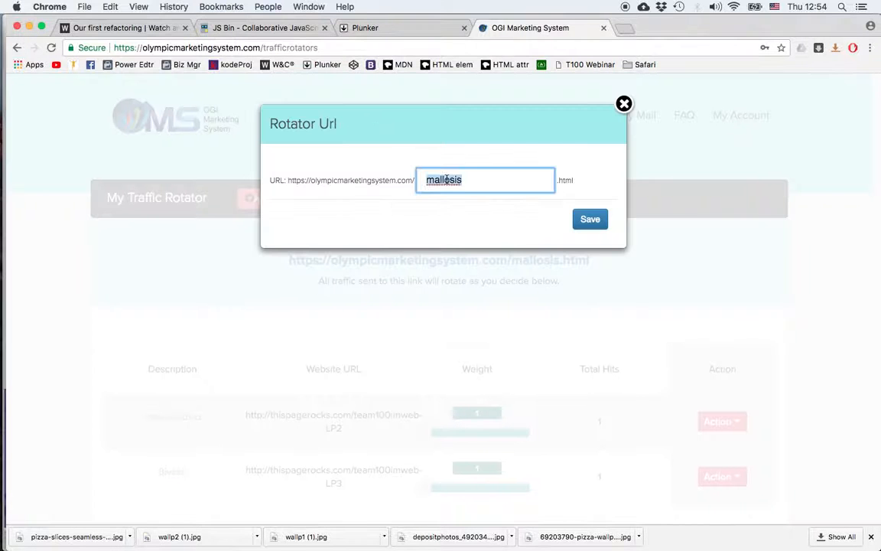
text(my)
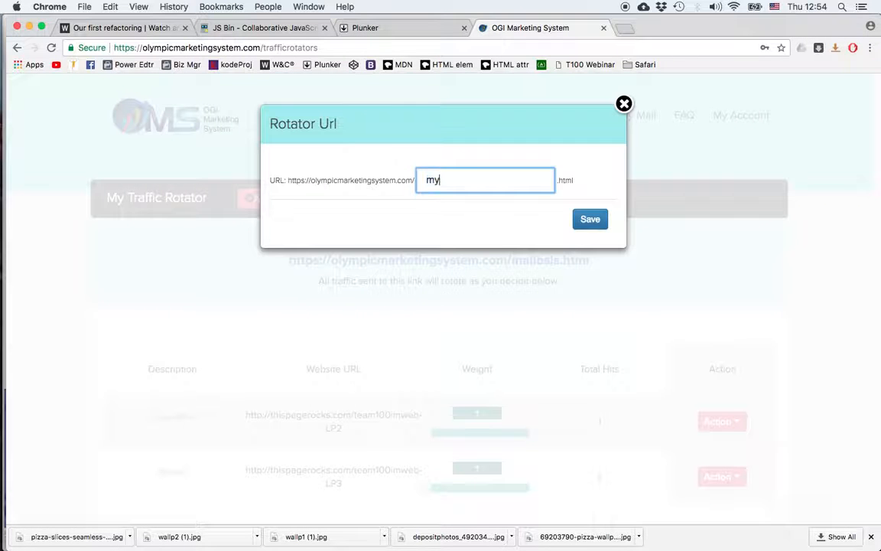
text(test)
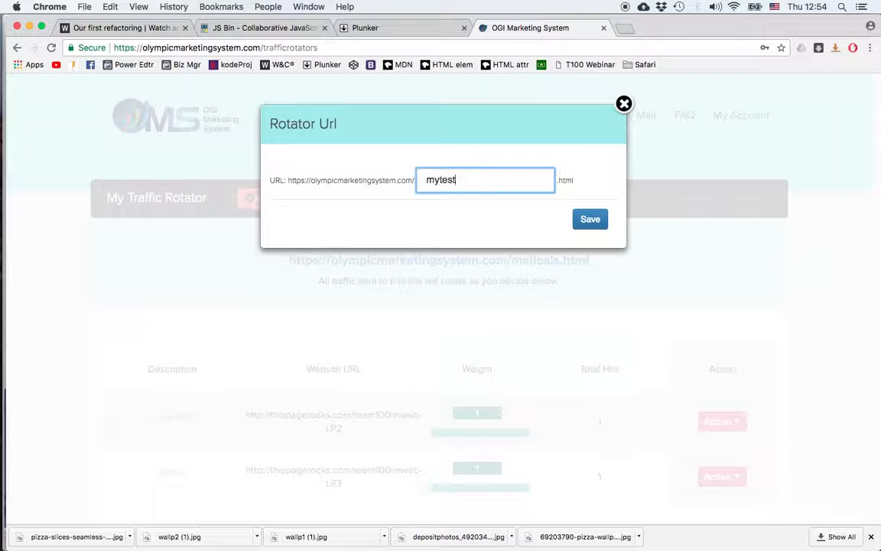
click(589, 219)
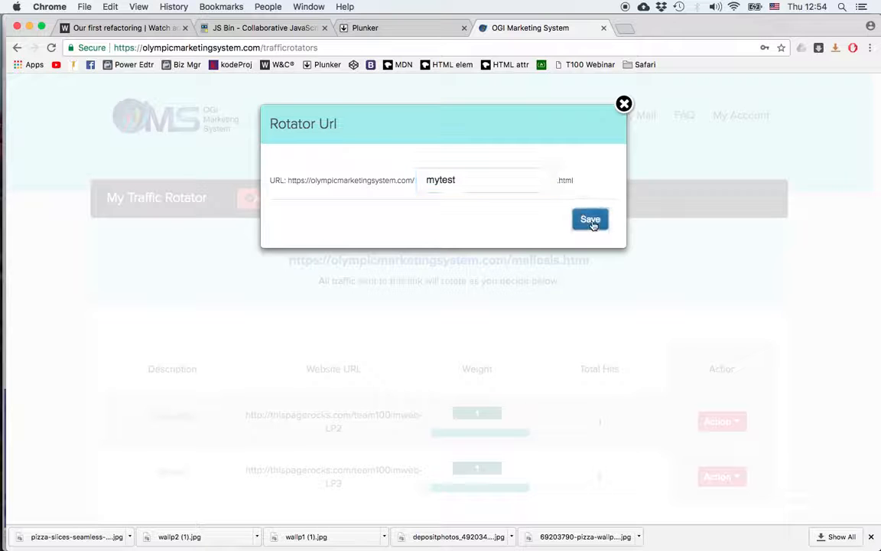
click(589, 218)
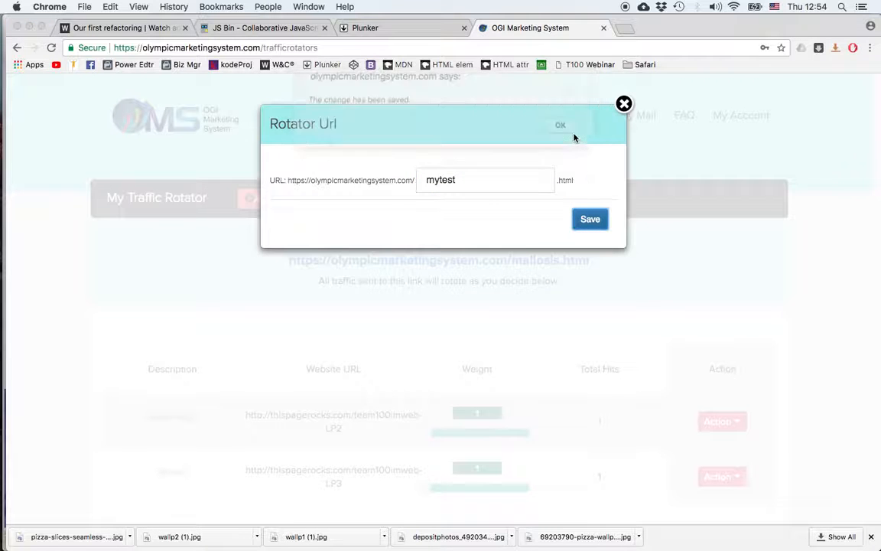
click(590, 218)
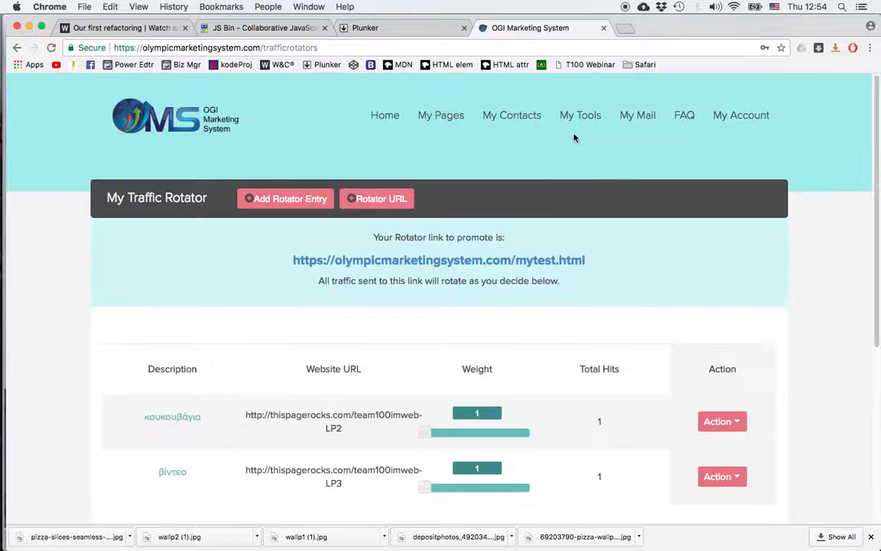
mouse_move(307, 306)
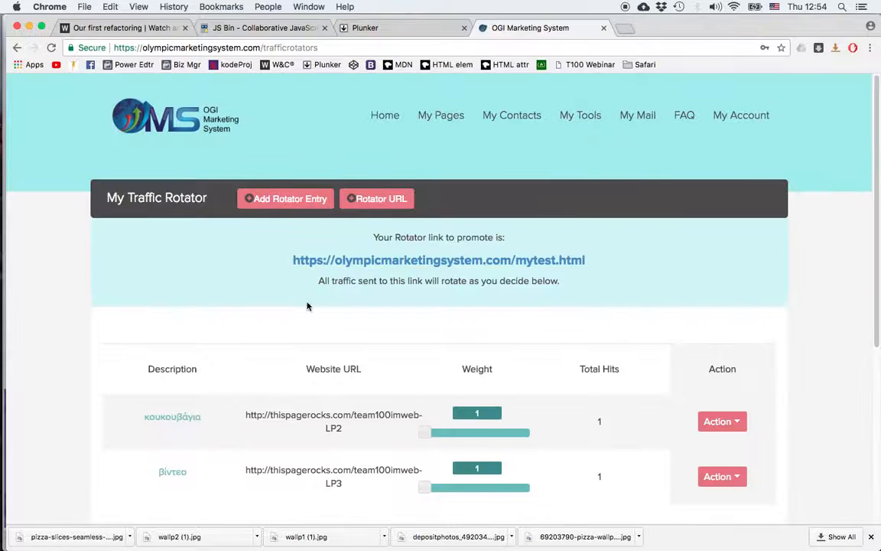
mouse_move(508, 273)
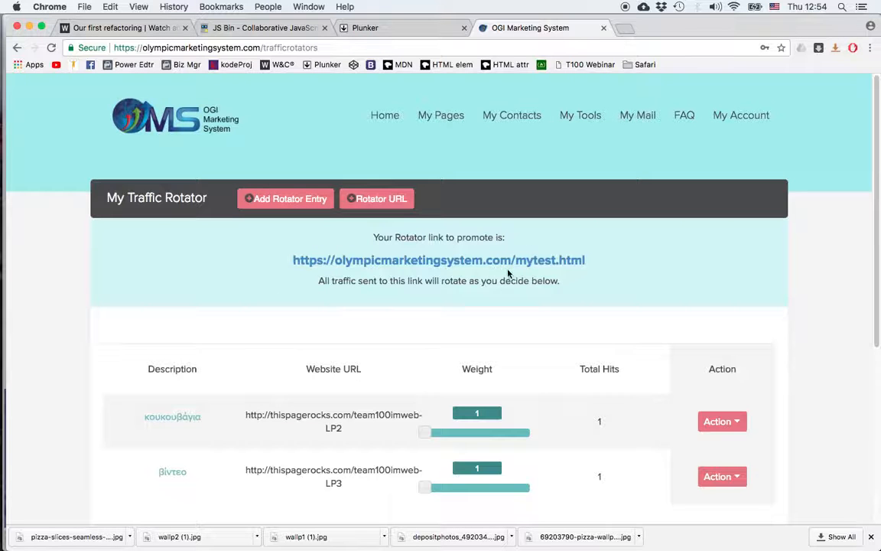
mouse_move(590, 268)
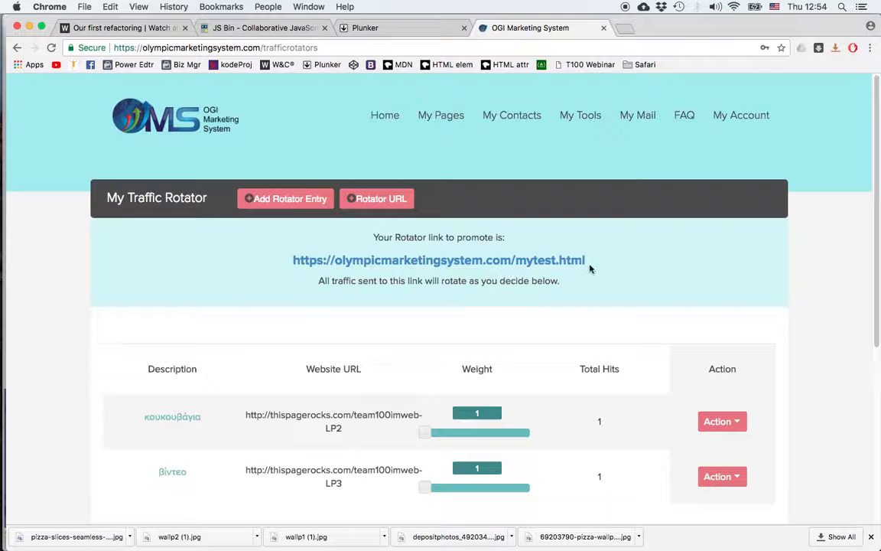
mouse_move(793, 266)
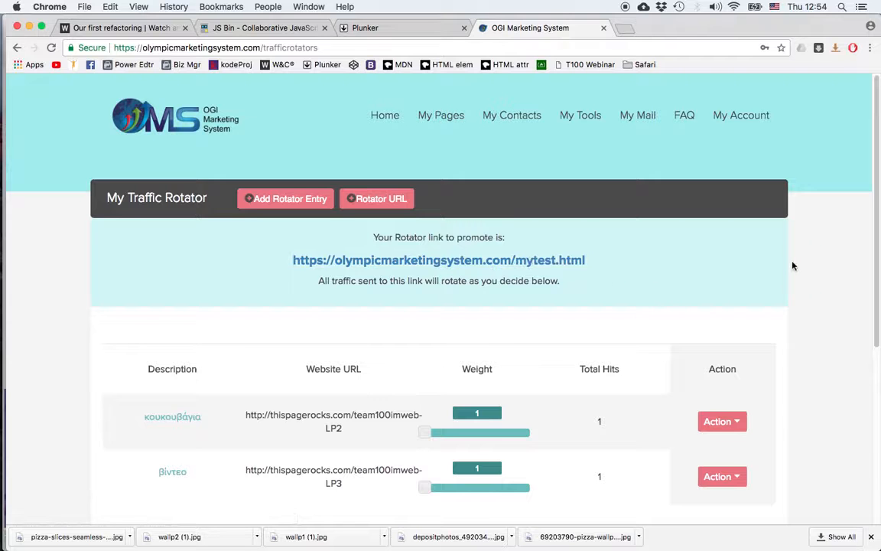
scroll(down, 3)
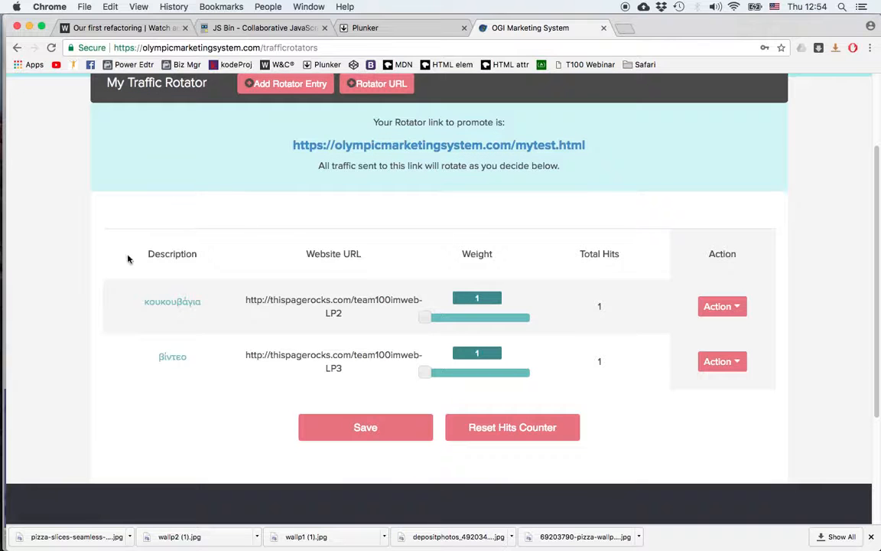
scroll(up, 3)
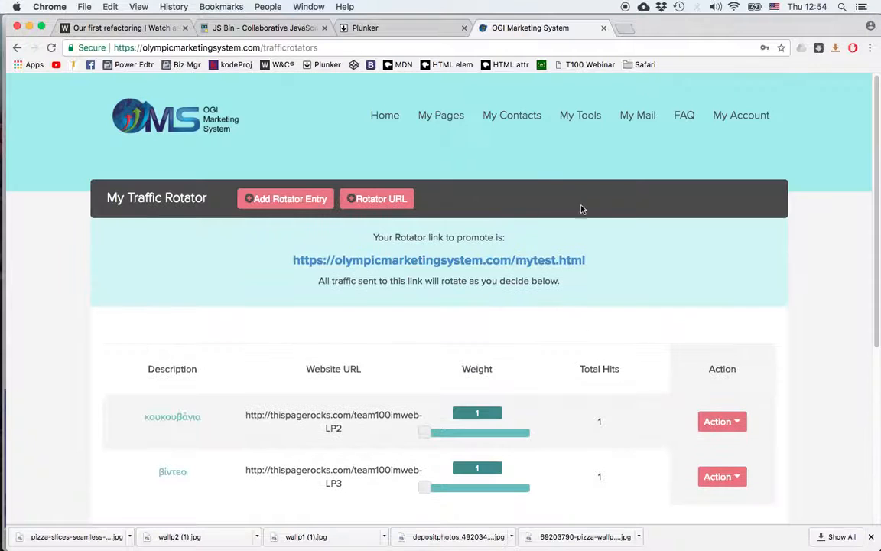
click(440, 115)
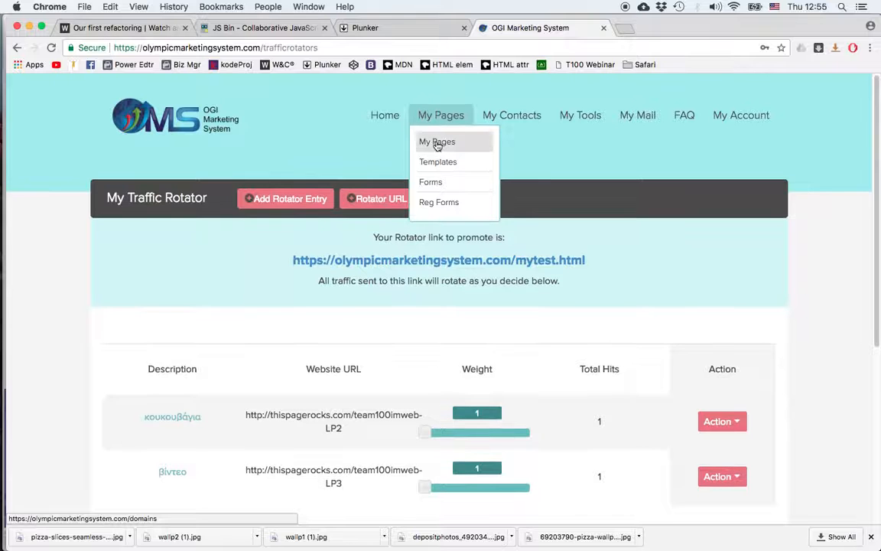
Search My Pages for the keyword team100imweb.
click(437, 142)
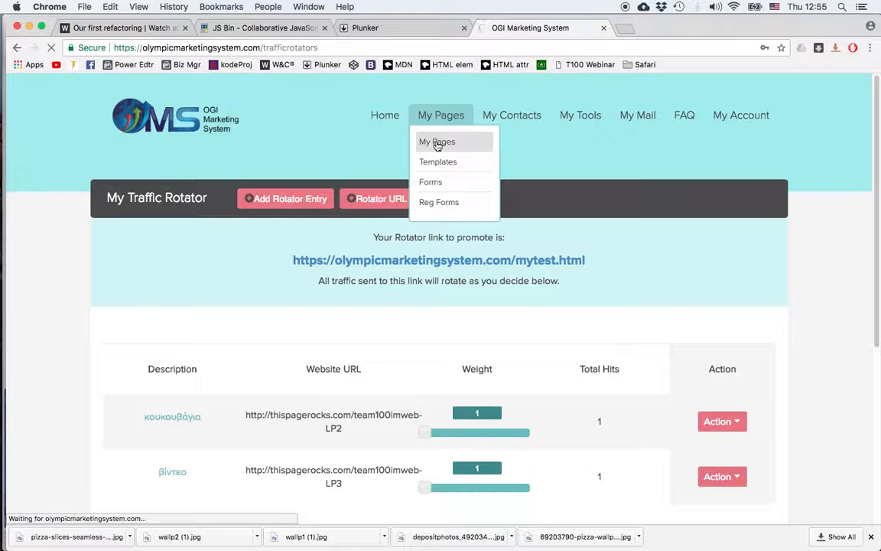
click(437, 142)
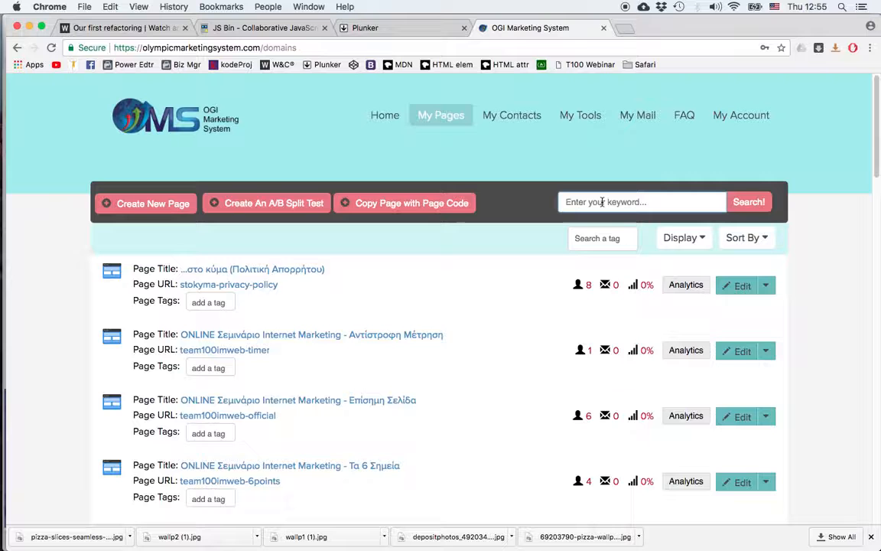
text(team100imweb)
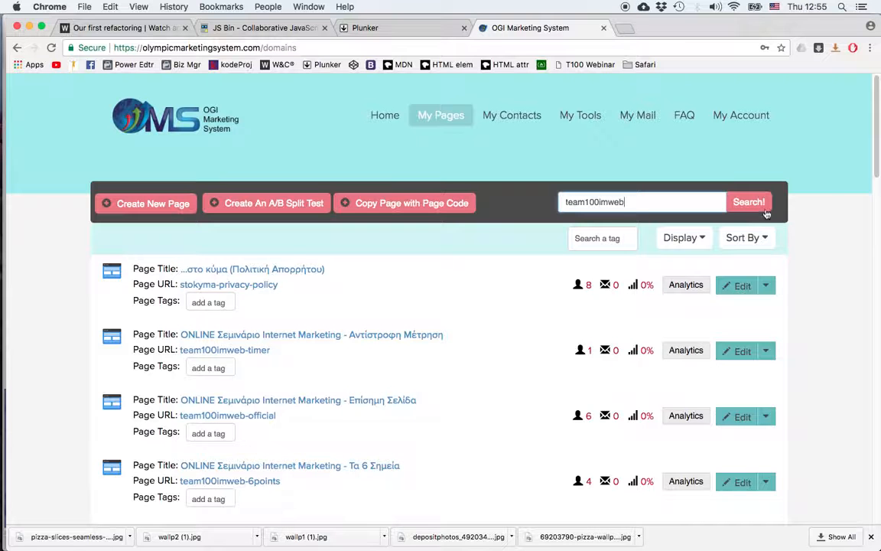
click(747, 202)
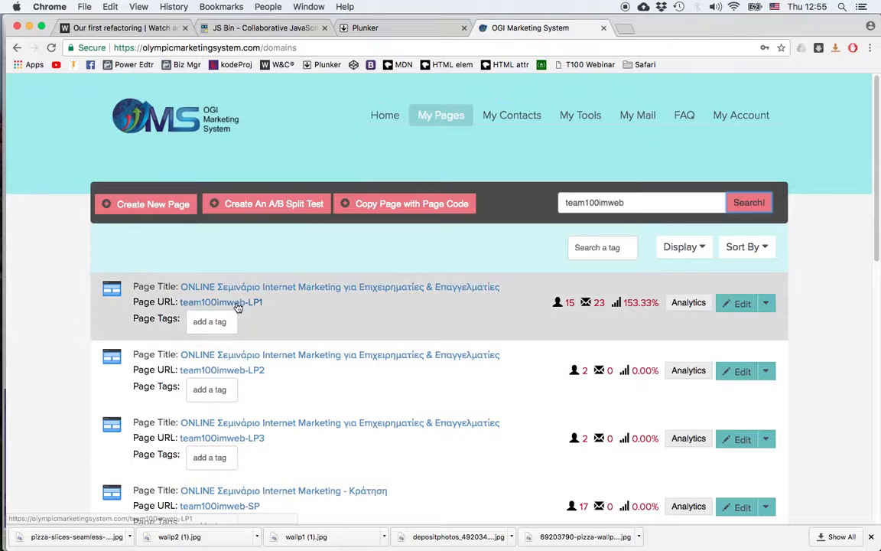
Copy the thispagerocks.com address of the team100imweb-LP1 page.
click(220, 301)
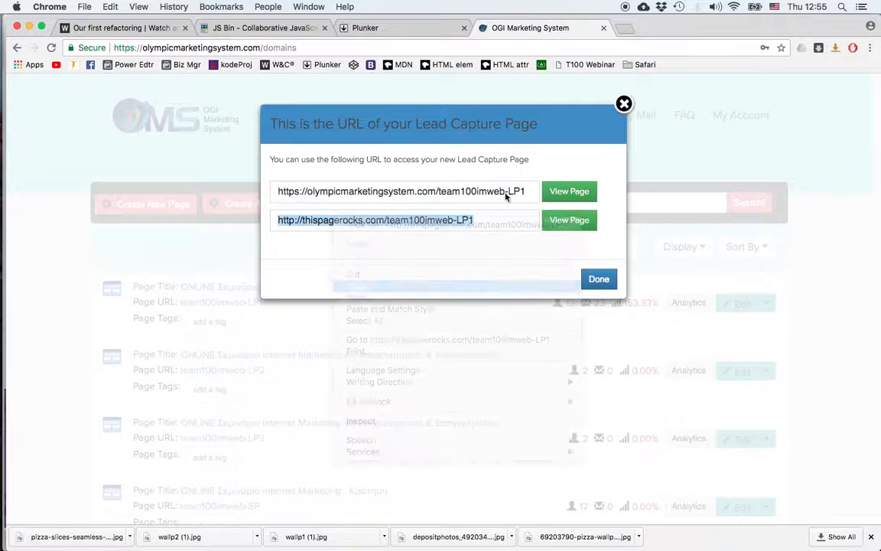
click(598, 278)
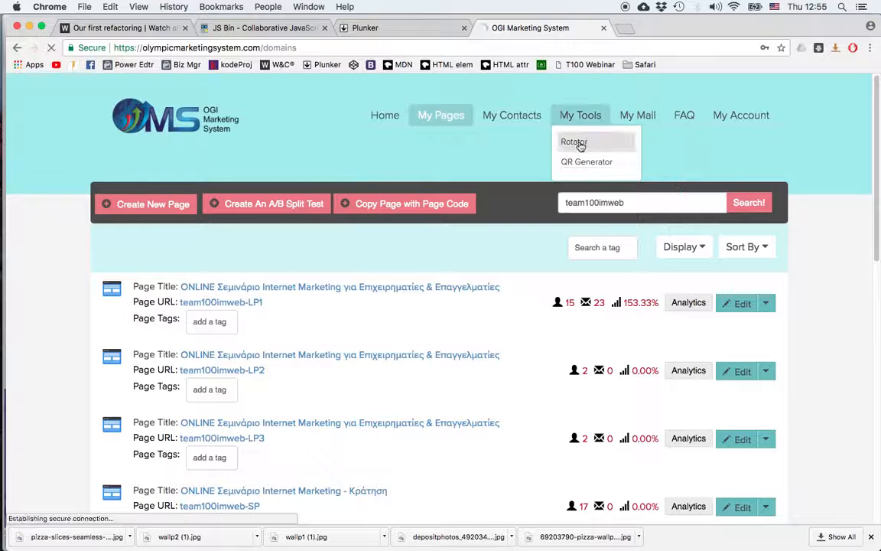
click(573, 141)
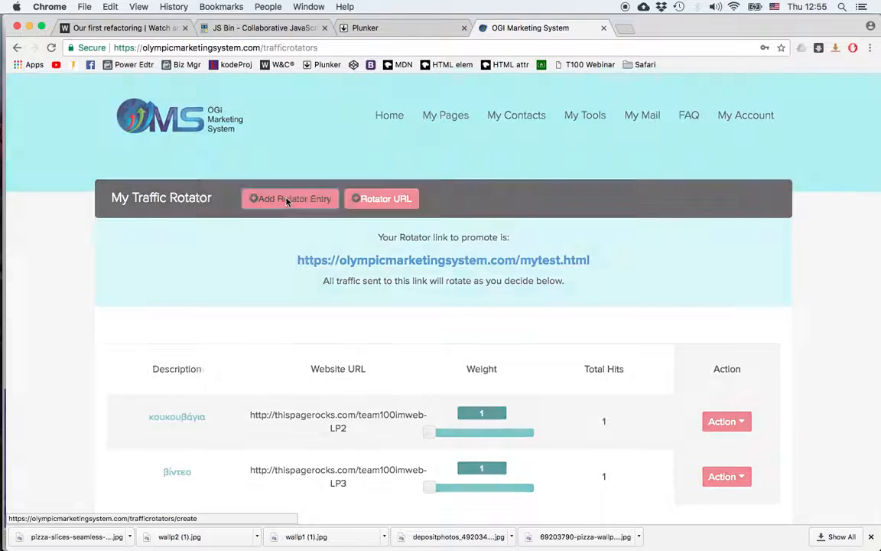
right_click(445, 210)
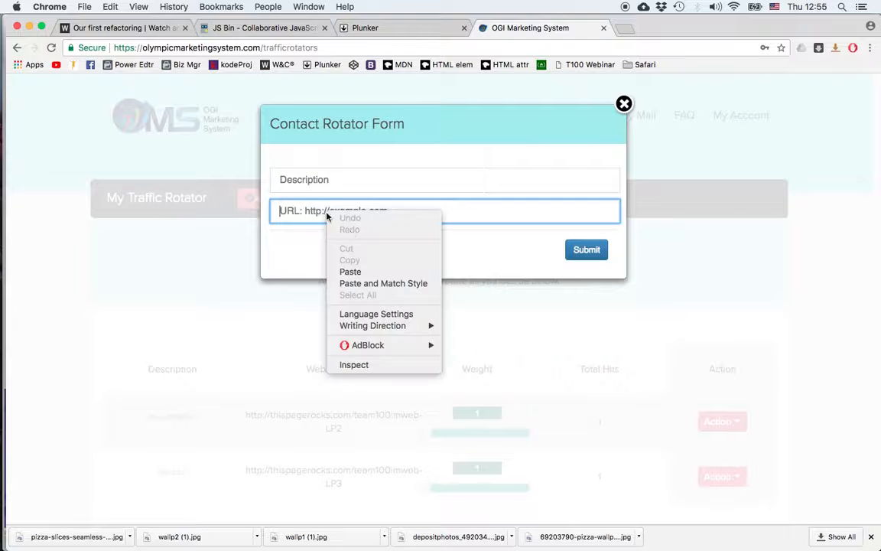
click(350, 271)
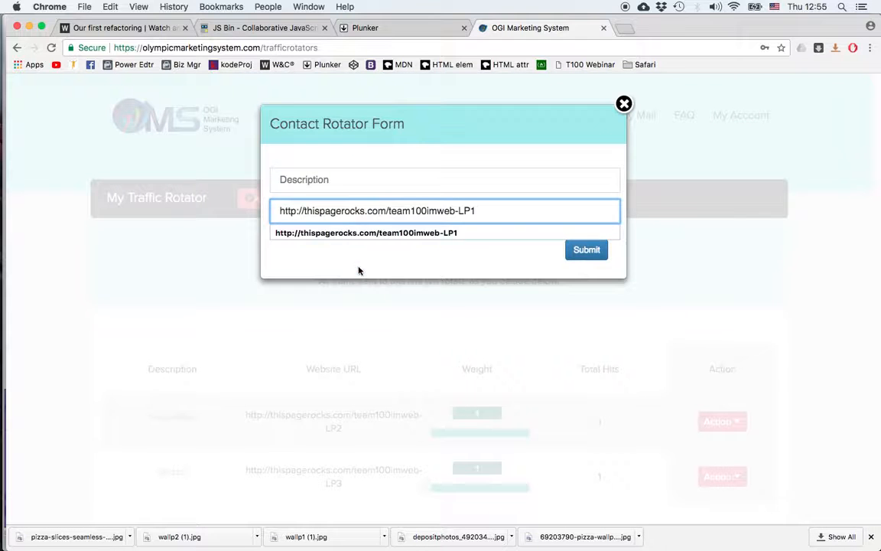
click(445, 179)
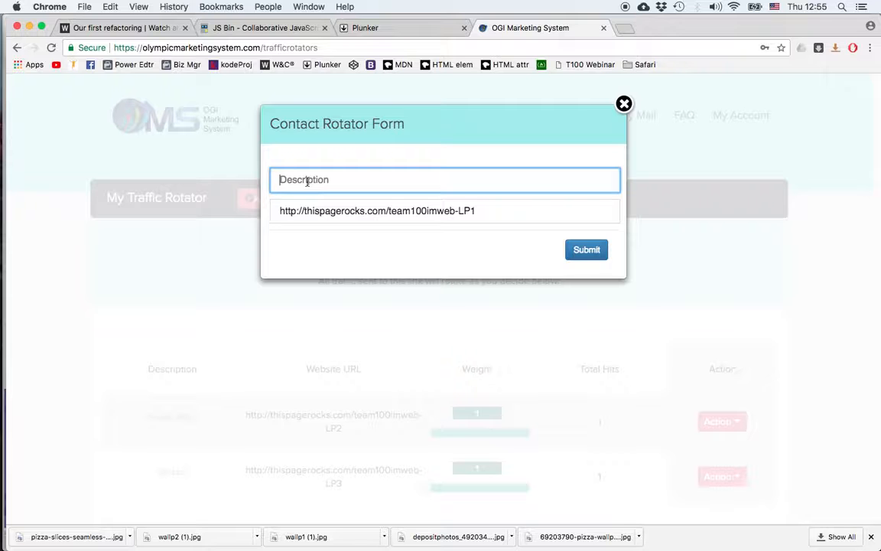
text(LP1)
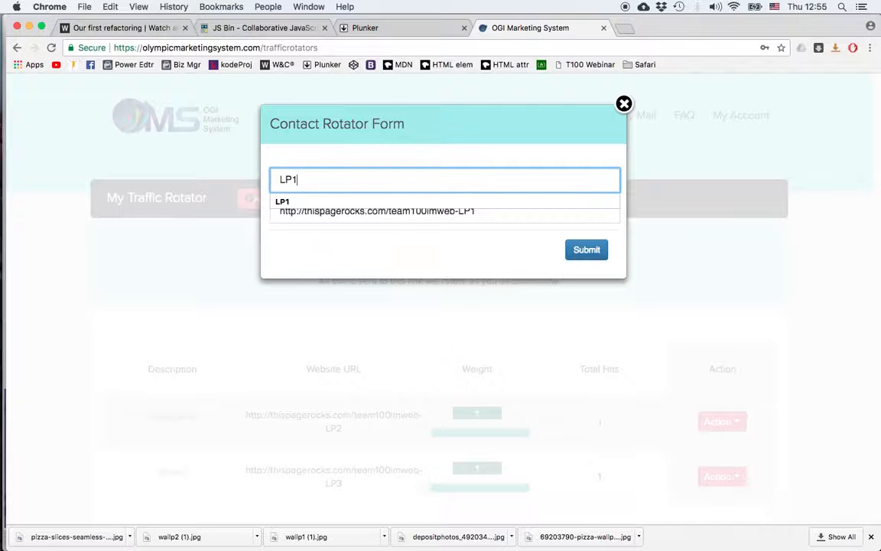
click(582, 249)
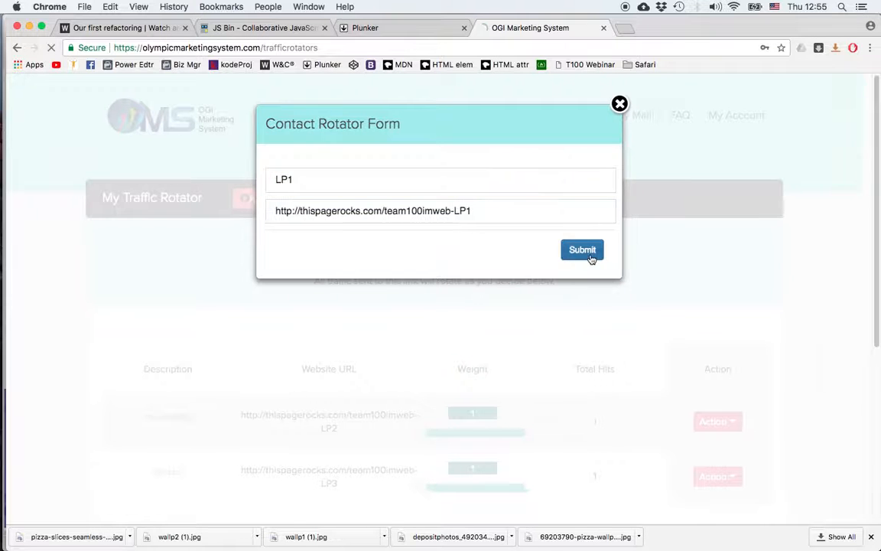
click(582, 249)
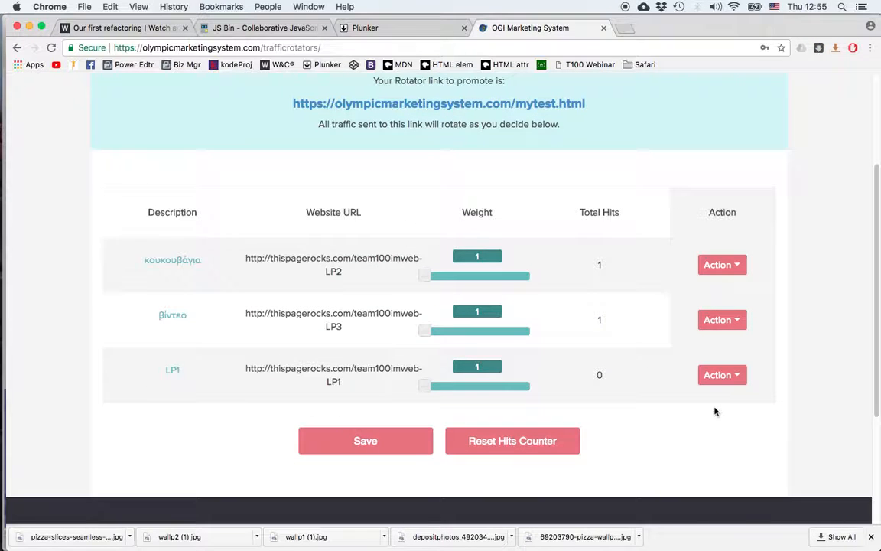
Preview the κουκουβάγια rotator link in a new tab, then remove that entry.
click(721, 264)
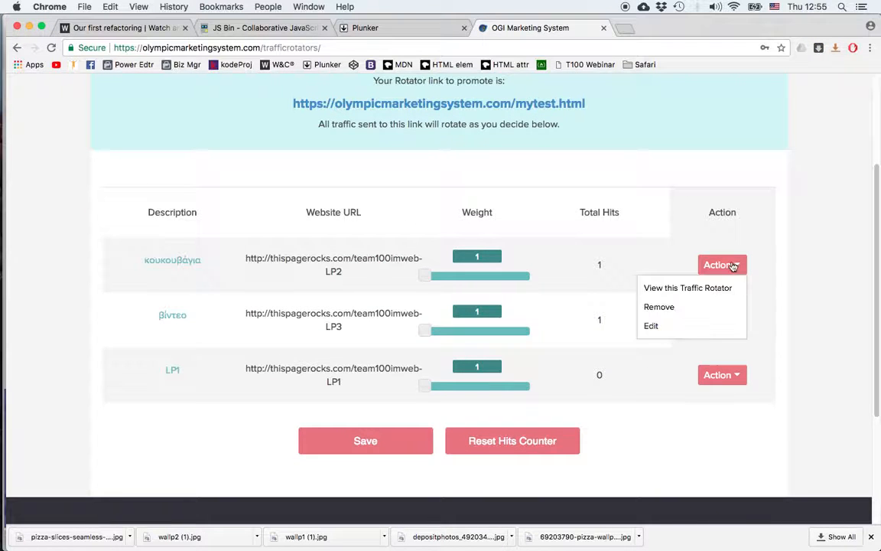
mouse_move(687, 287)
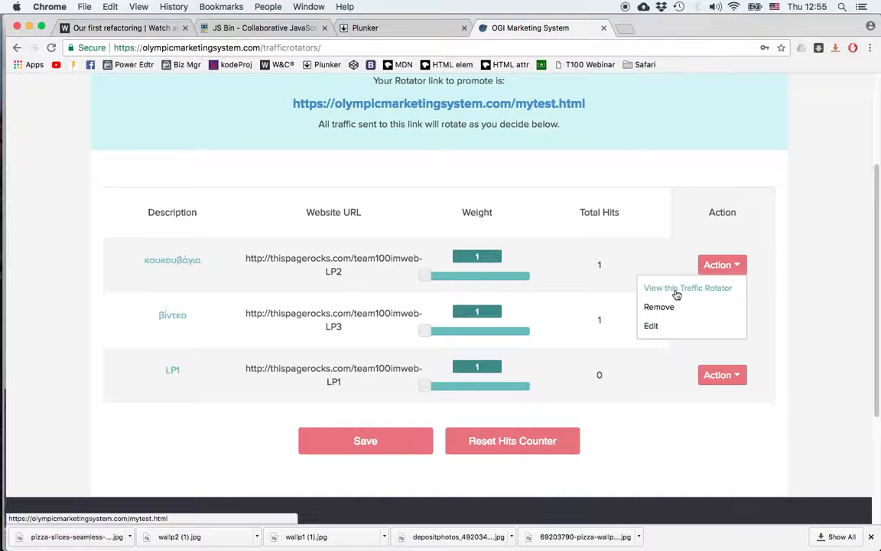
click(687, 287)
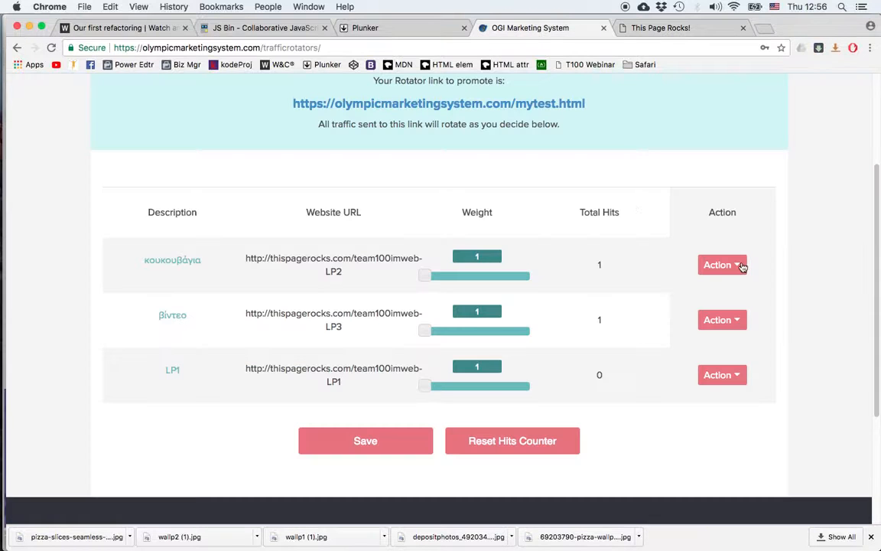
click(718, 264)
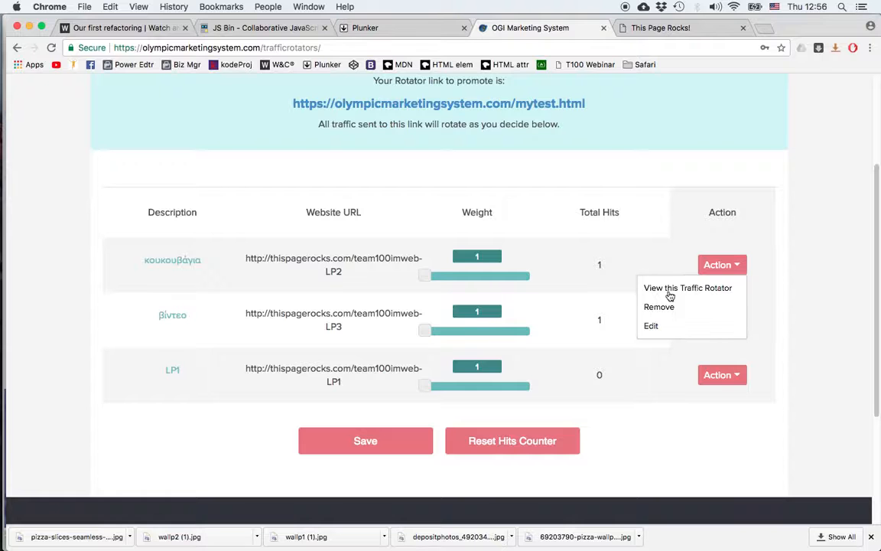
click(658, 306)
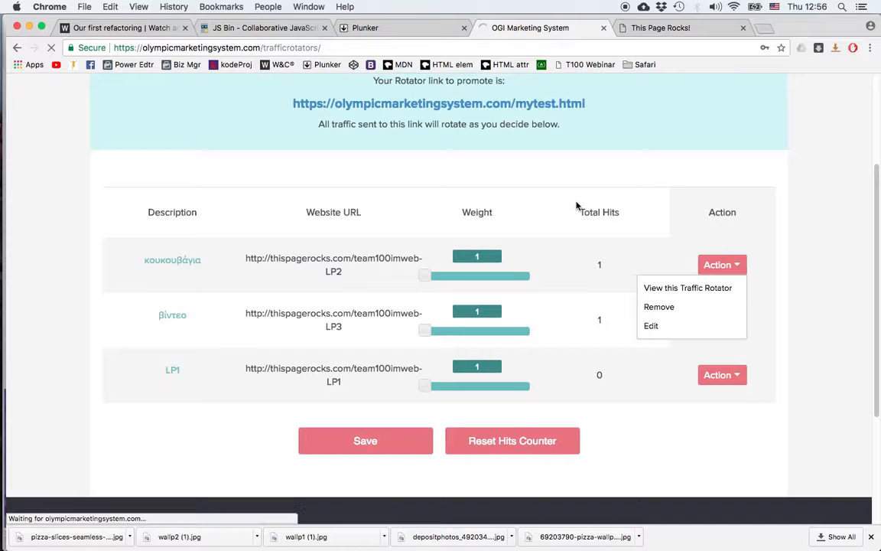
click(658, 306)
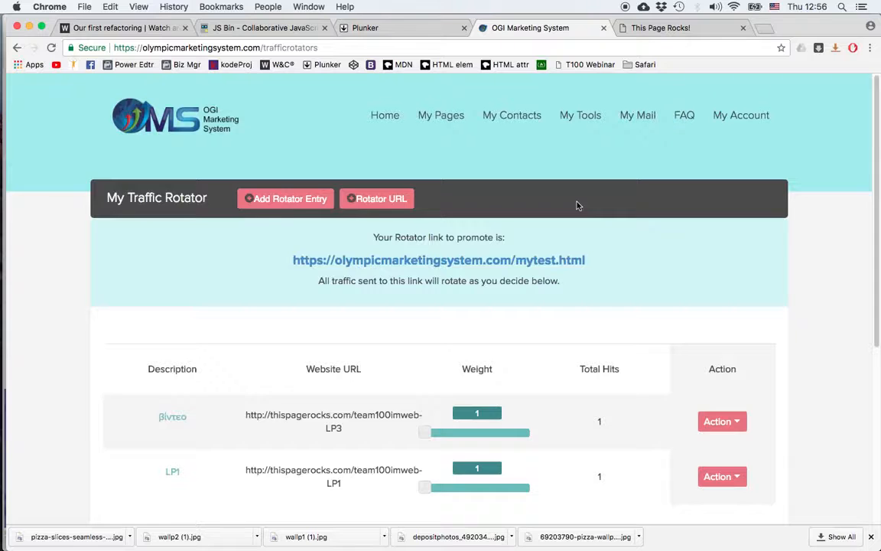
click(722, 238)
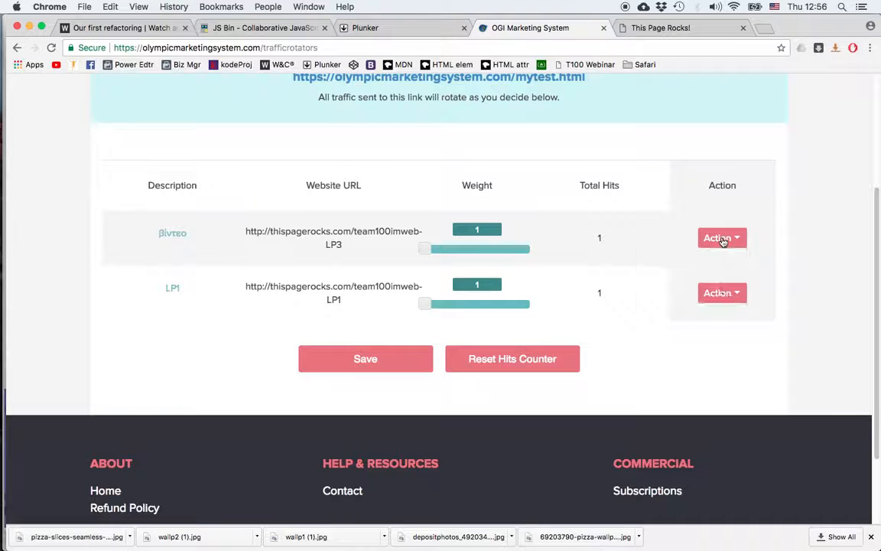
Edit the βίντεο entry's description to 'intro video' and submit.
click(722, 237)
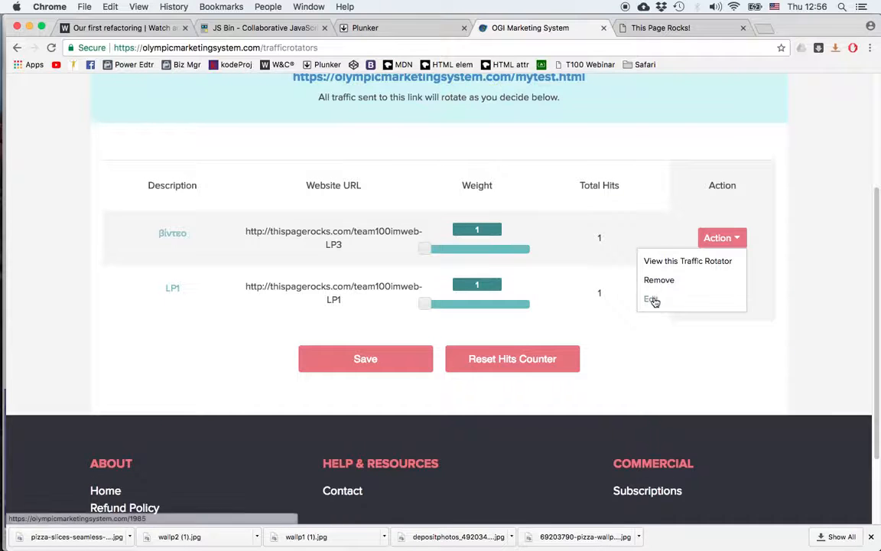
click(651, 299)
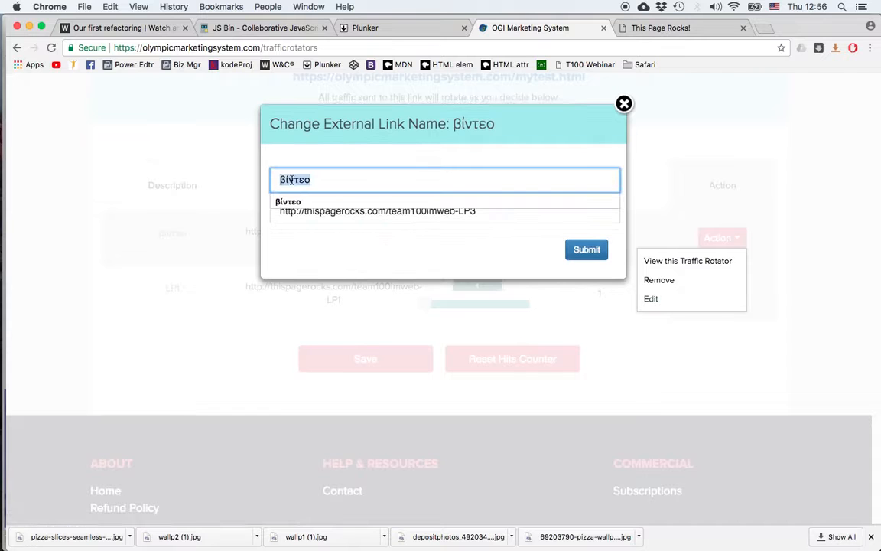
text(video)
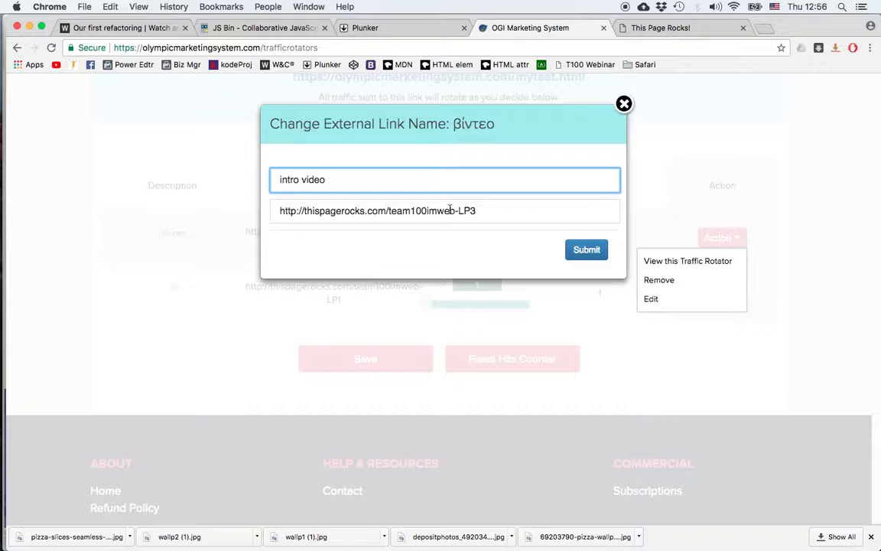
click(586, 249)
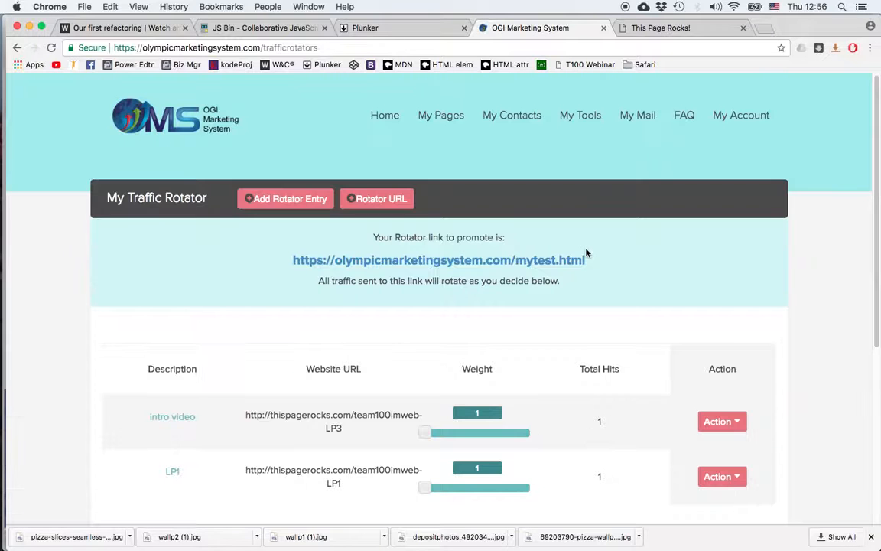
scroll(down, 3)
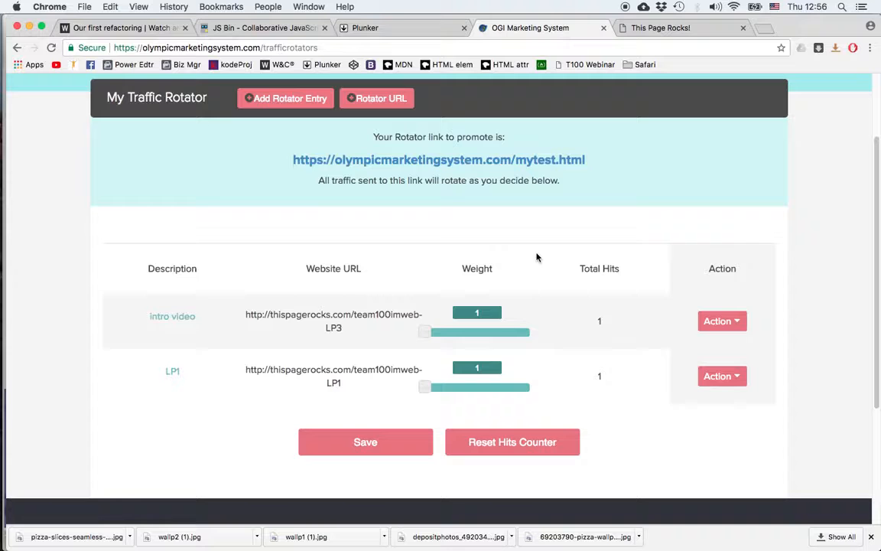
mouse_move(511, 138)
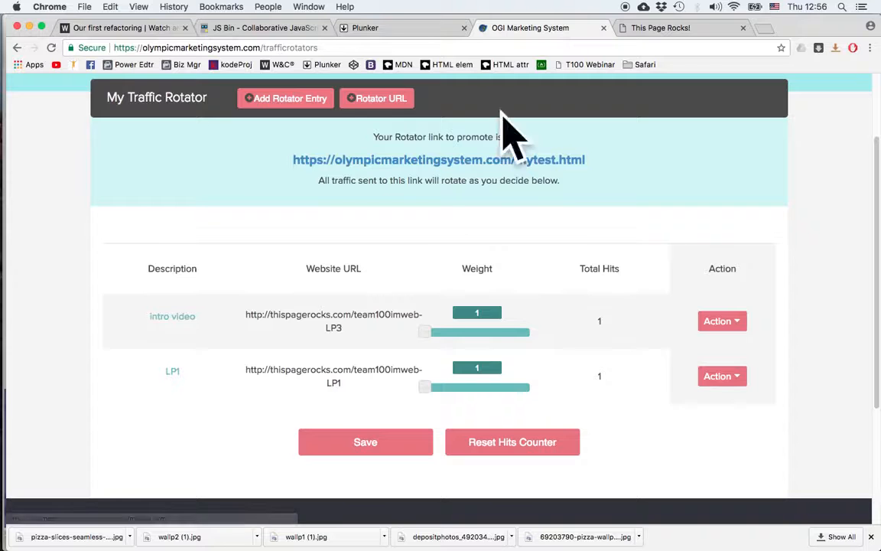
mouse_move(495, 351)
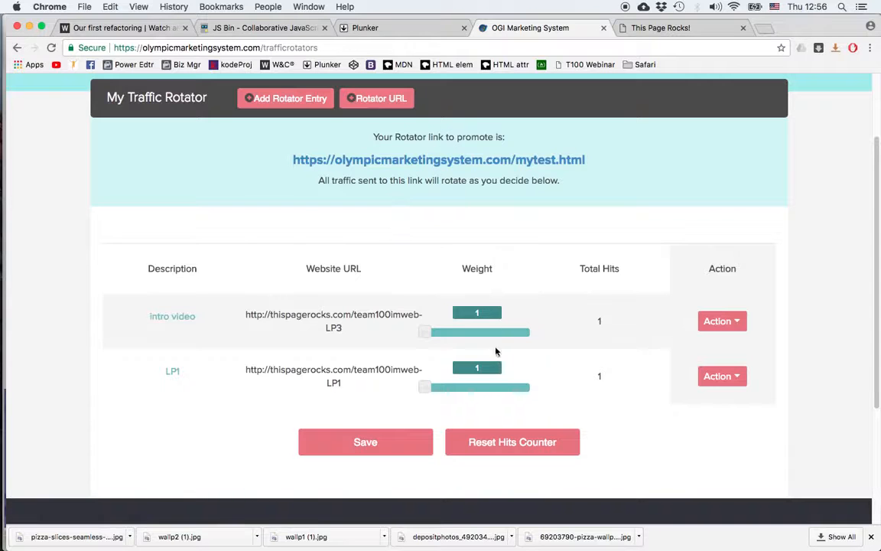
mouse_move(478, 175)
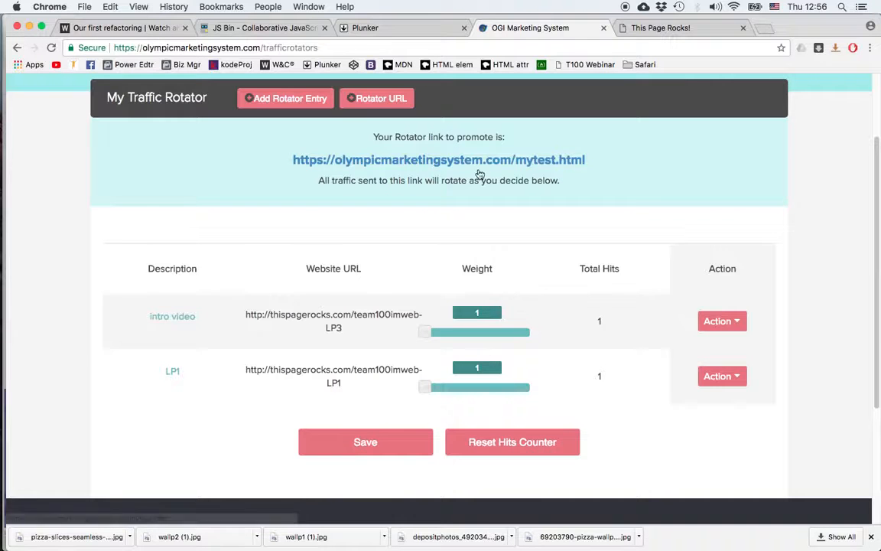
mouse_move(161, 326)
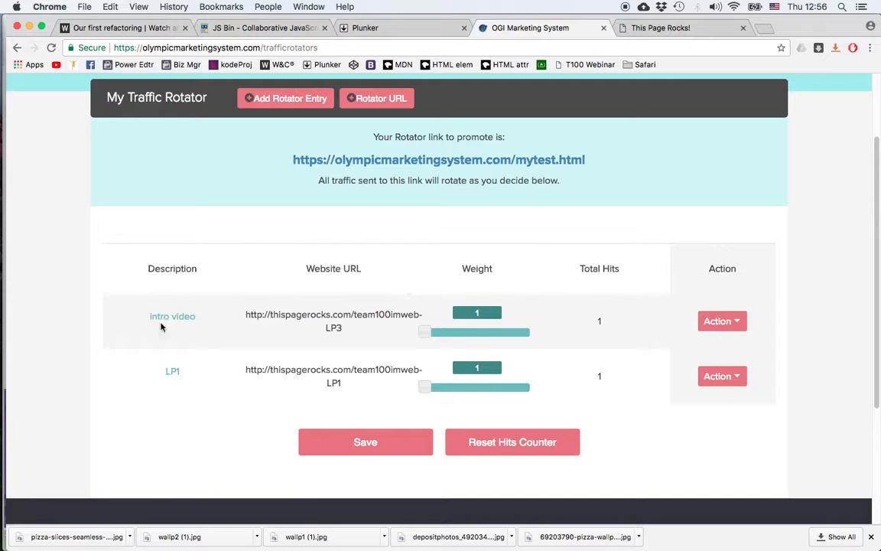
mouse_move(340, 351)
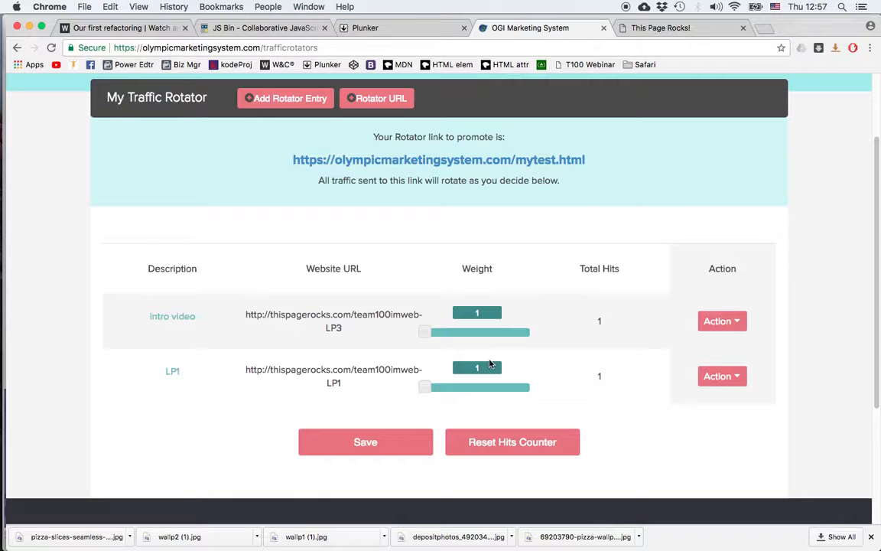
mouse_move(500, 354)
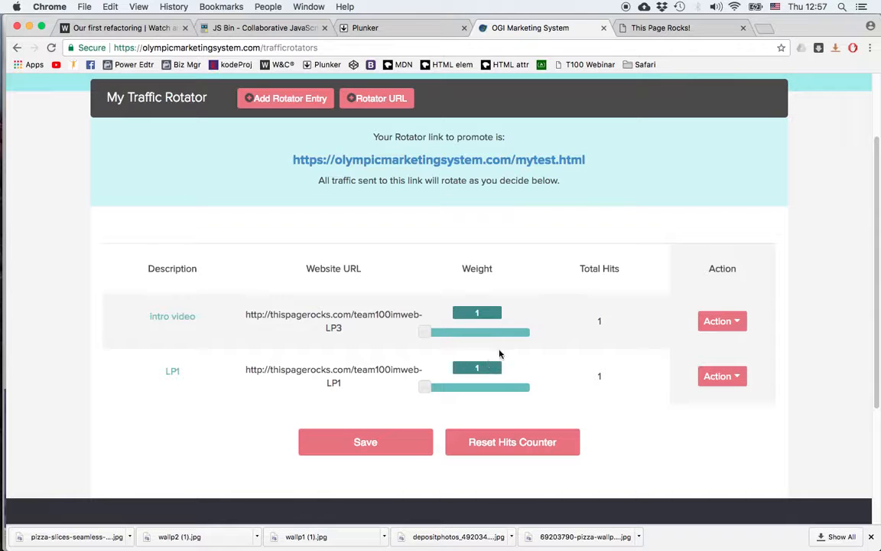
mouse_move(396, 395)
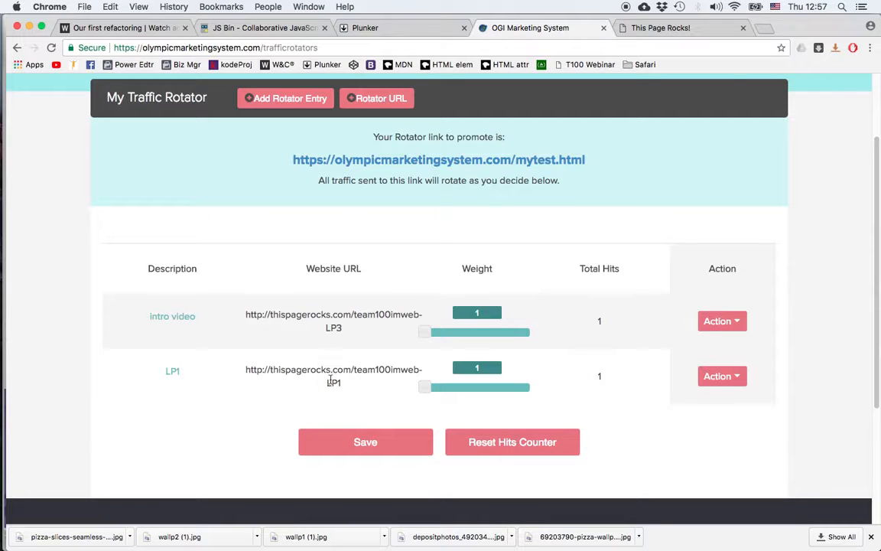
Drag the intro video weight slider up to 5 and save.
drag(424, 332, 434, 332)
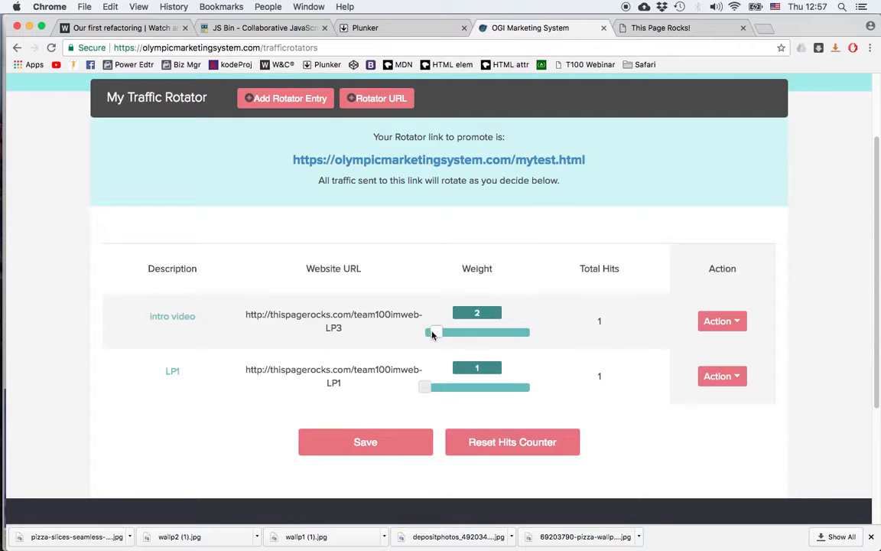
drag(435, 332, 472, 332)
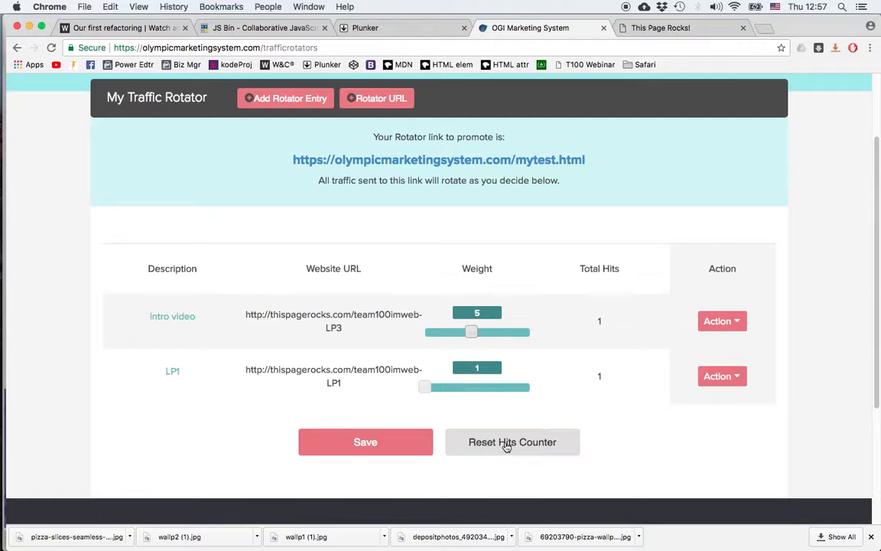
mouse_move(624, 441)
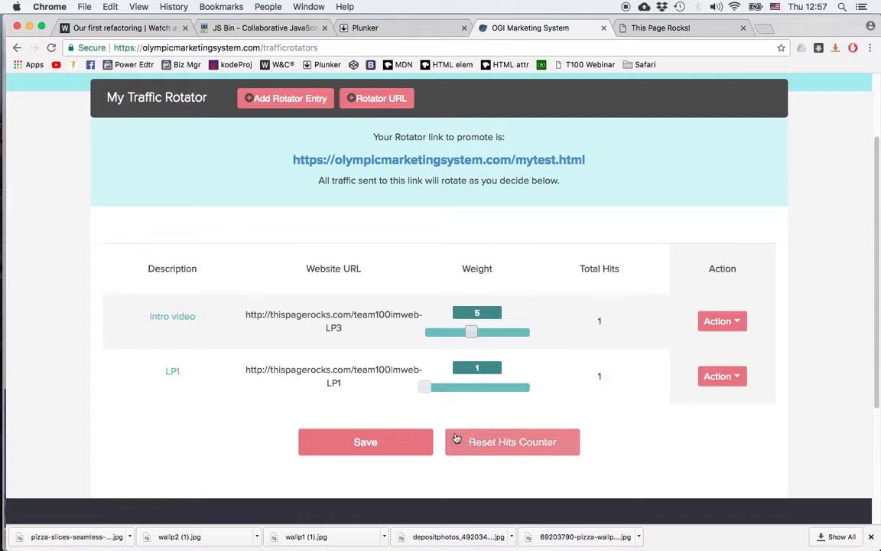
click(365, 441)
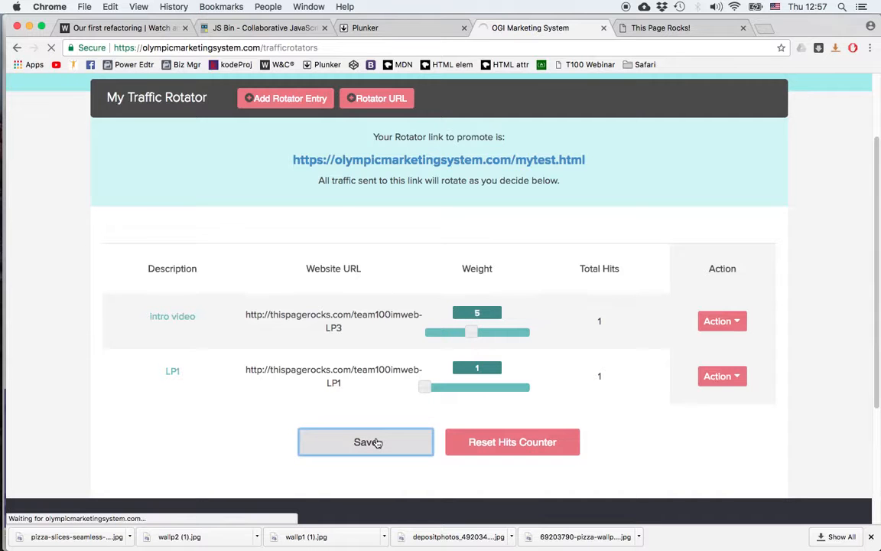
Finish saving and check the green priority-update confirmation banner.
click(366, 441)
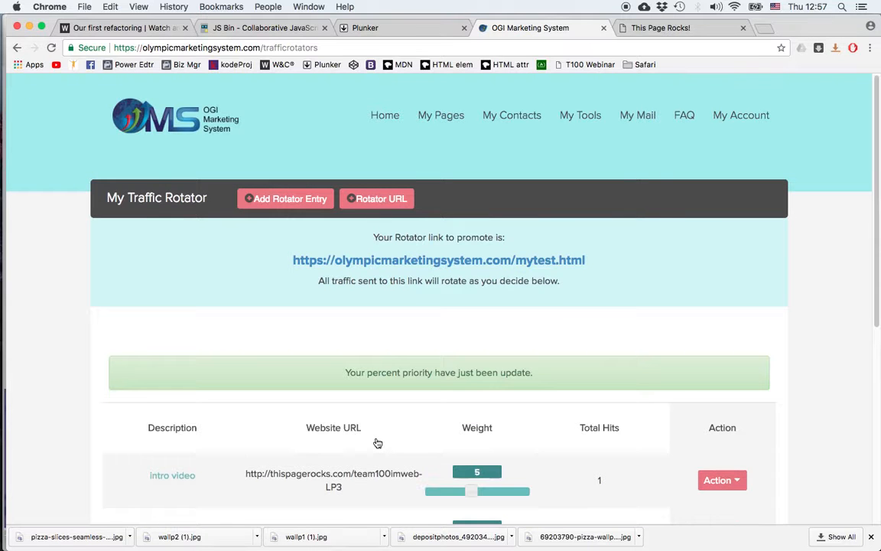
mouse_move(627, 302)
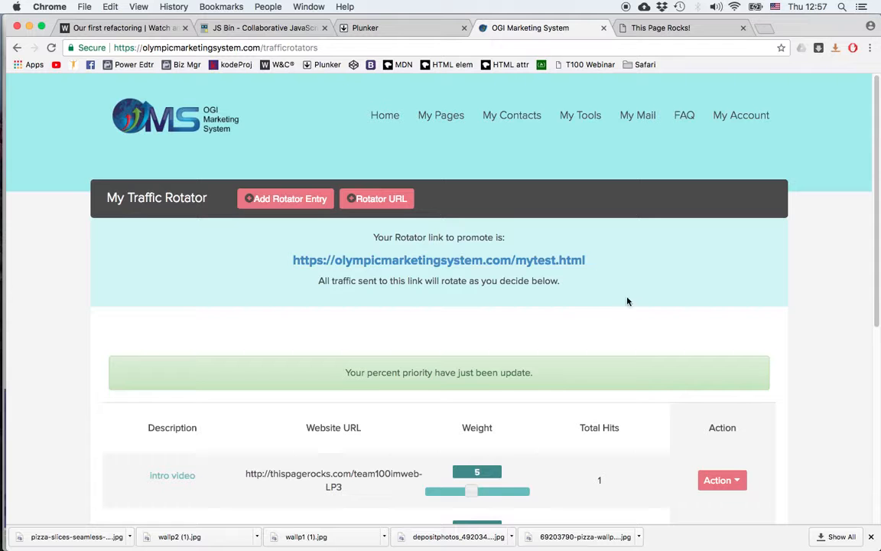
click(740, 115)
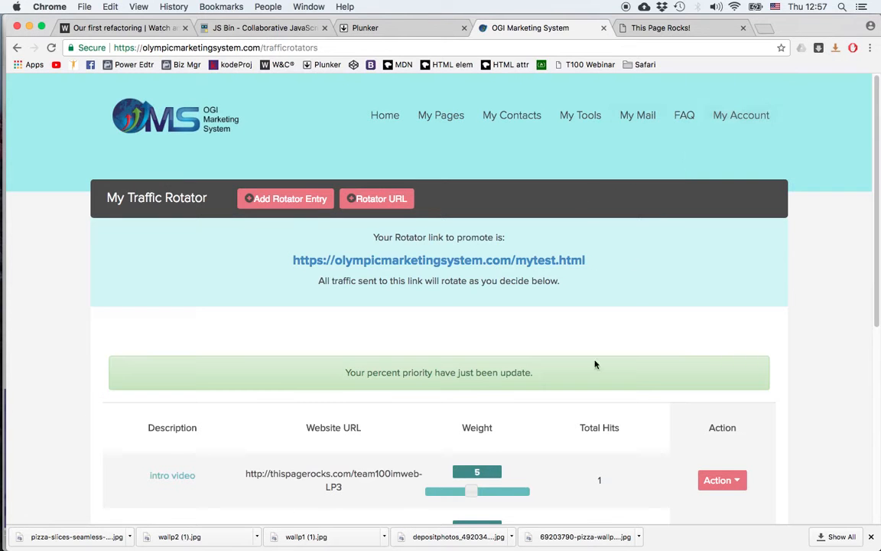
mouse_move(664, 347)
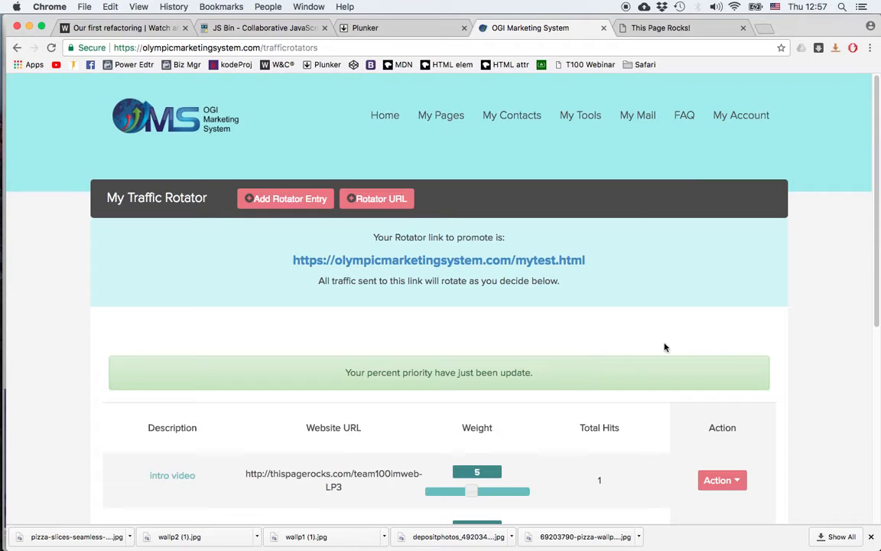